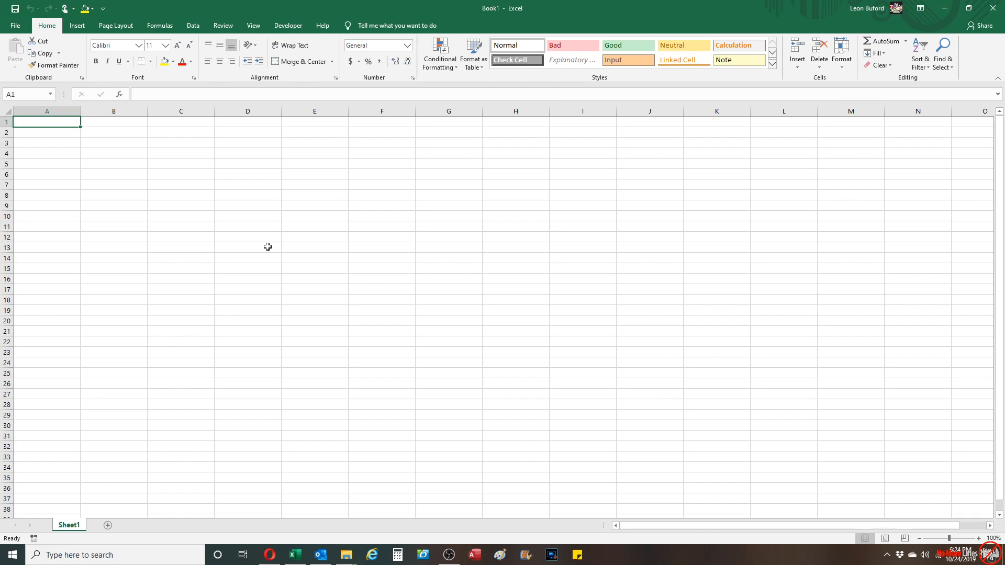
pyautogui.moveTo(320, 105)
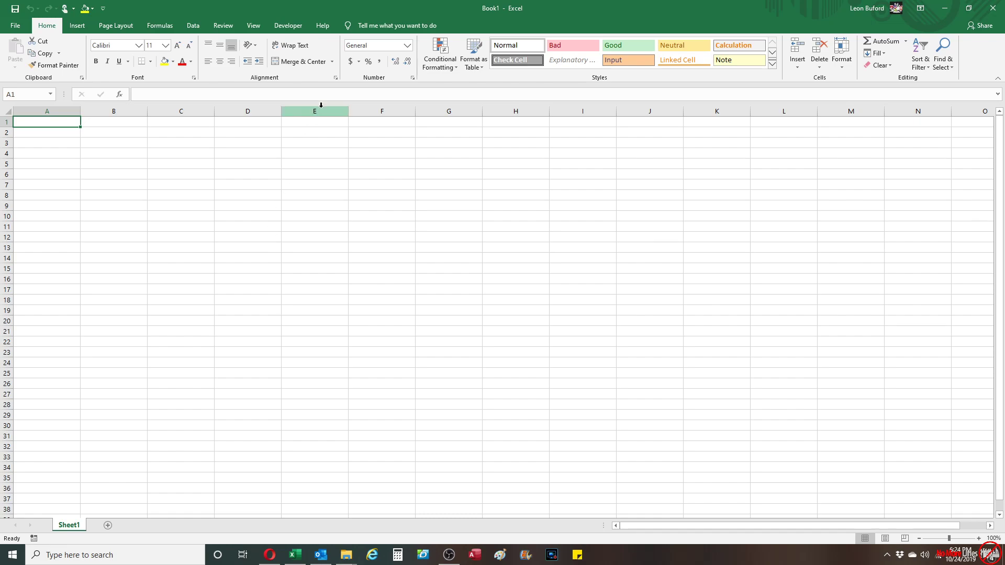
# Switch the ribbon to the Developer tools for the blank workbook.
pyautogui.click(287, 25)
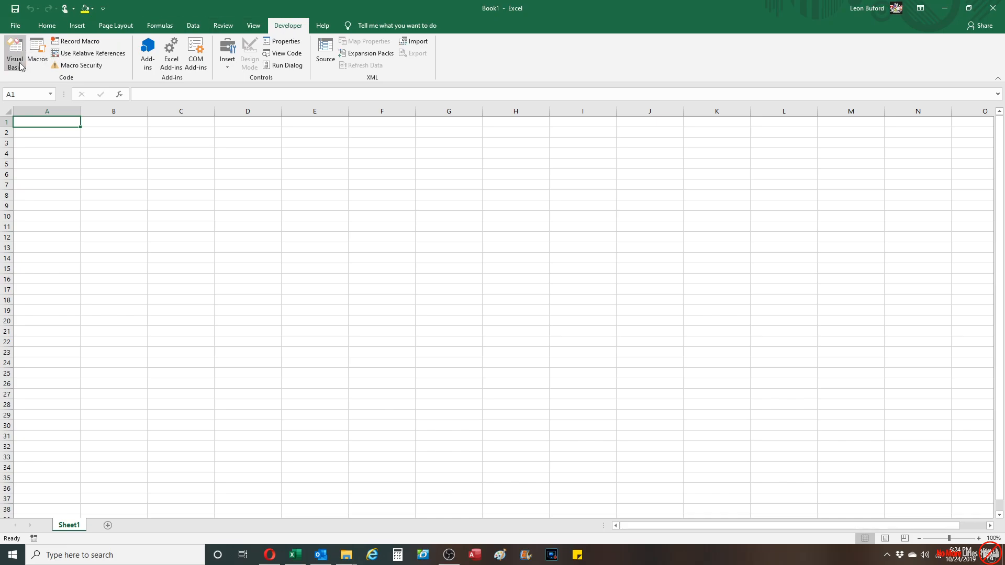
# Start the Visual Basic editor and insert a new code module into the workbook.
pyautogui.click(14, 49)
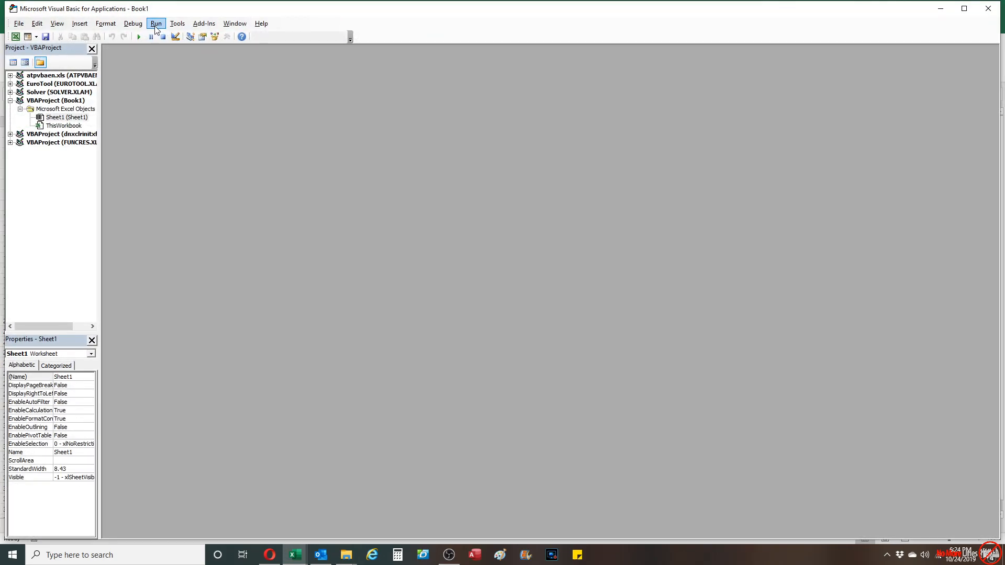
pyautogui.click(80, 23)
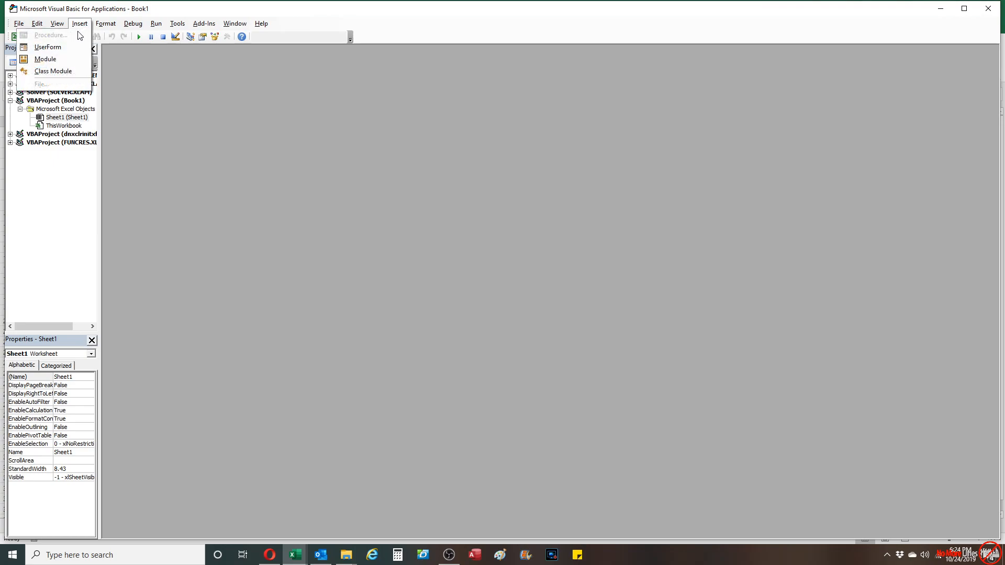
pyautogui.click(47, 59)
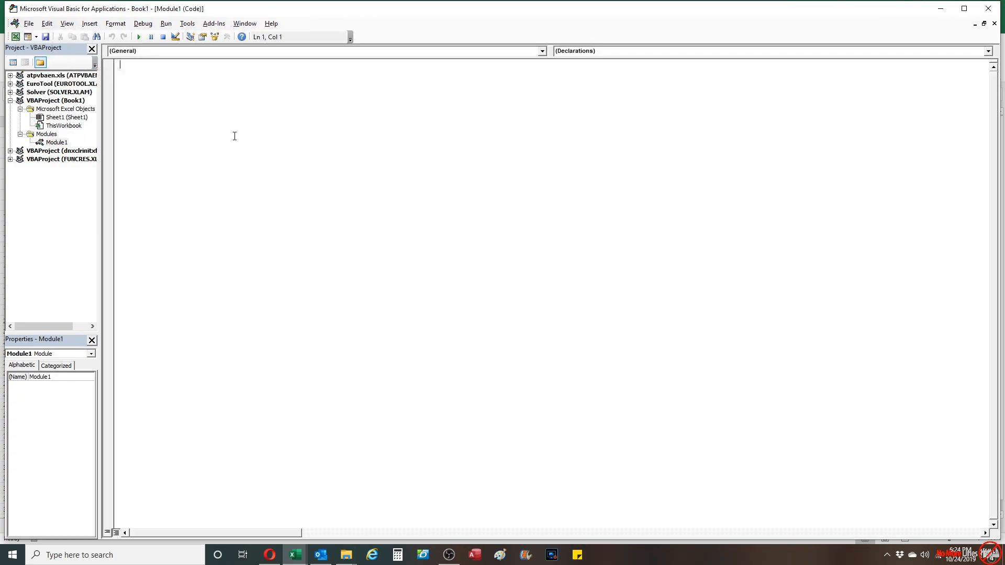
pyautogui.moveTo(240, 141)
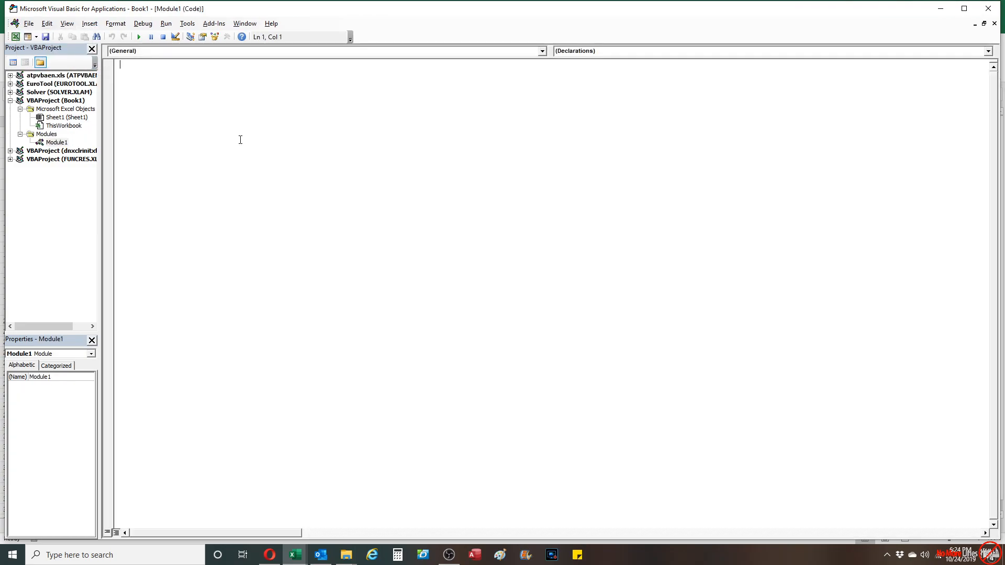
# Write Sub Auto_Open() containing MsgBox("Is there anybody out there?").
pyautogui.write('Sub')
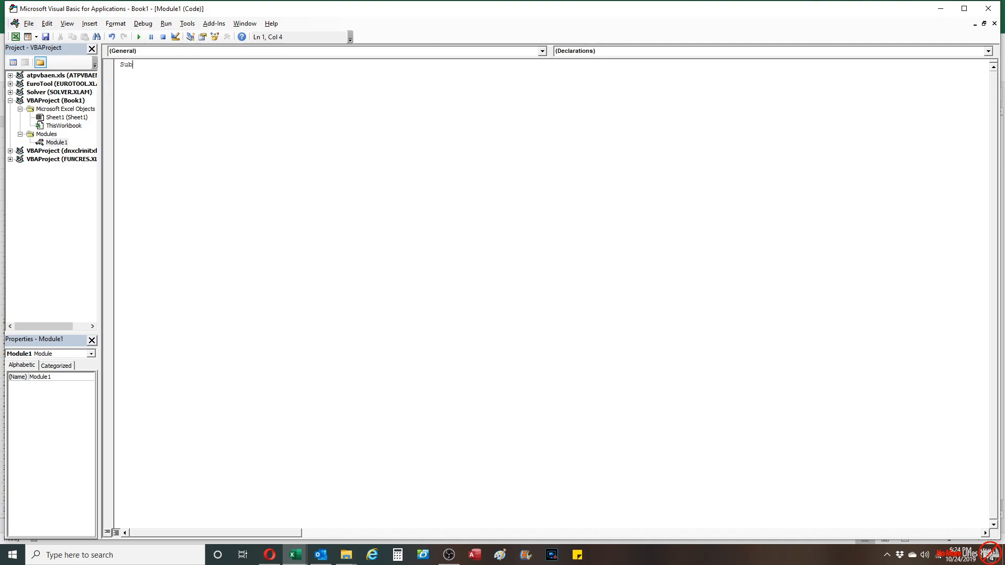
pyautogui.write('A')
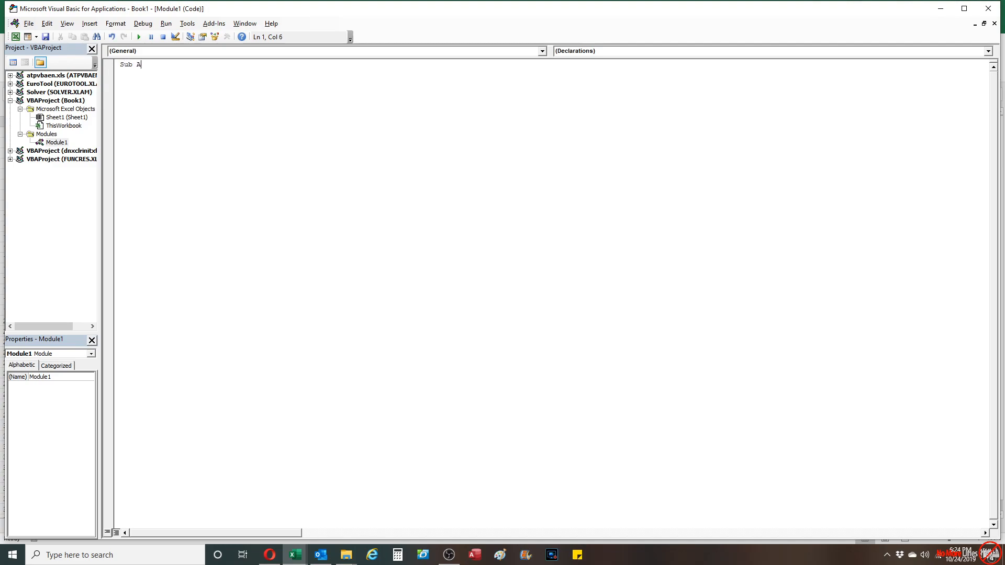
pyautogui.write('uto')
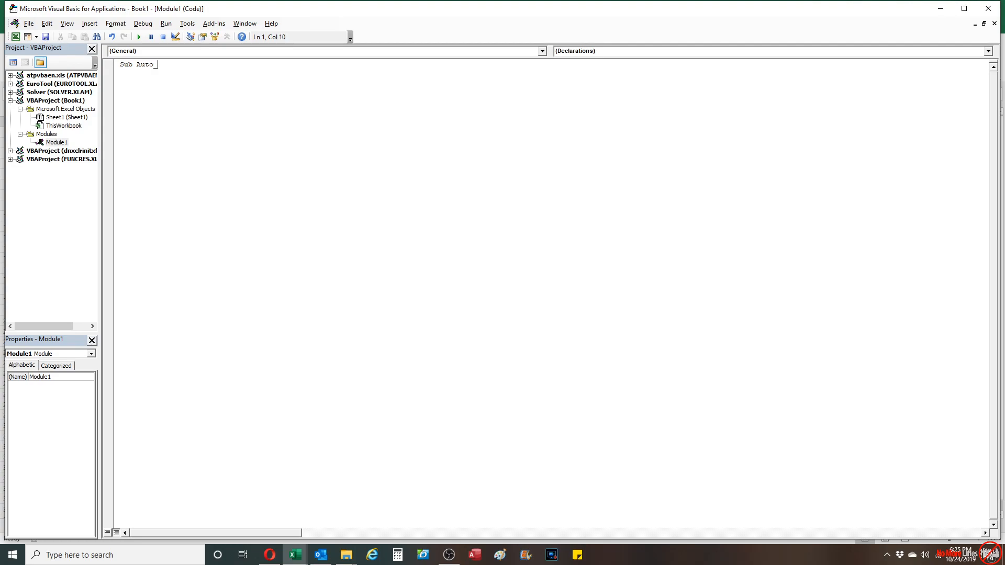
pyautogui.write('_Open (')
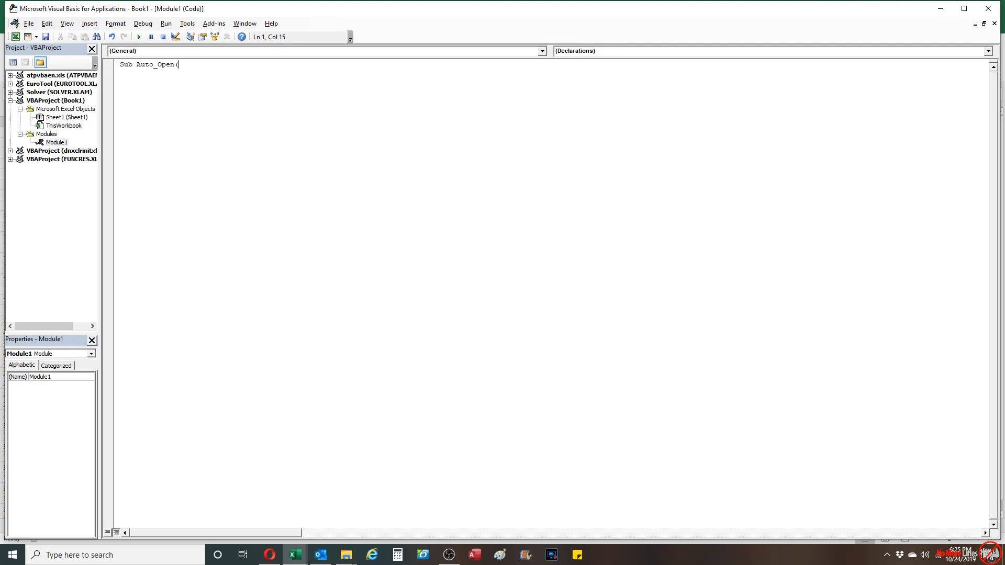
pyautogui.press('Enter')
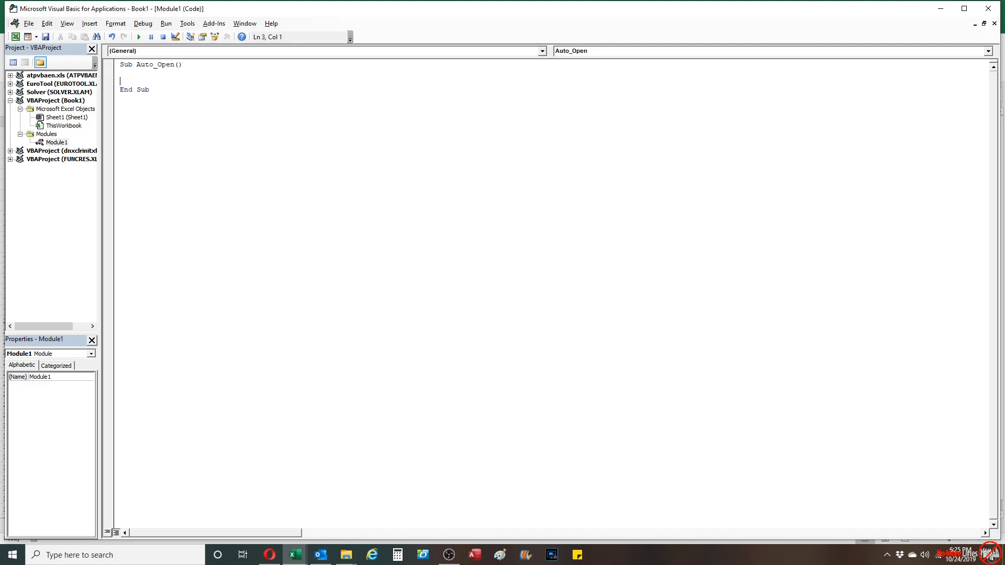
pyautogui.write('Msgbox ("')
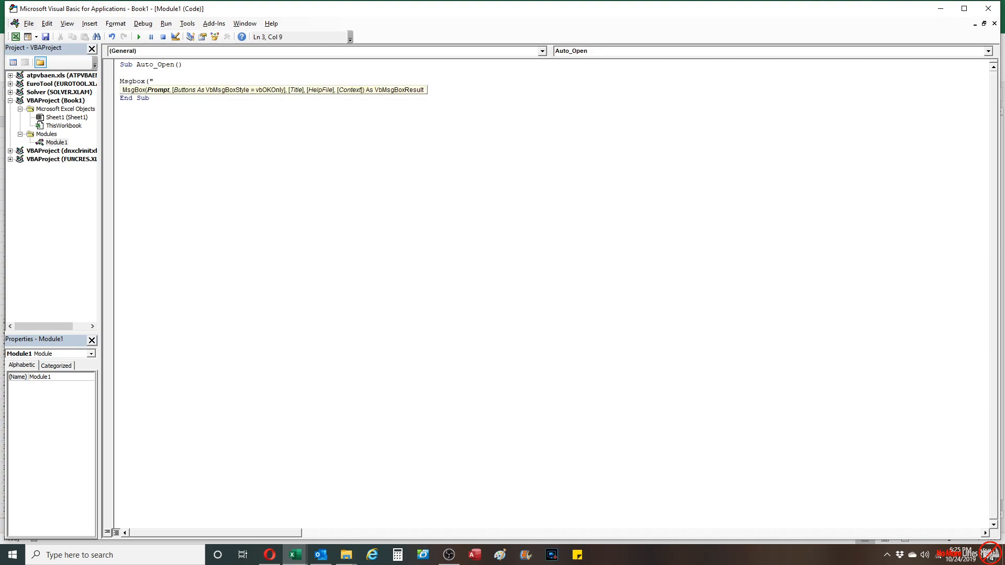
pyautogui.write('Is there anybody')
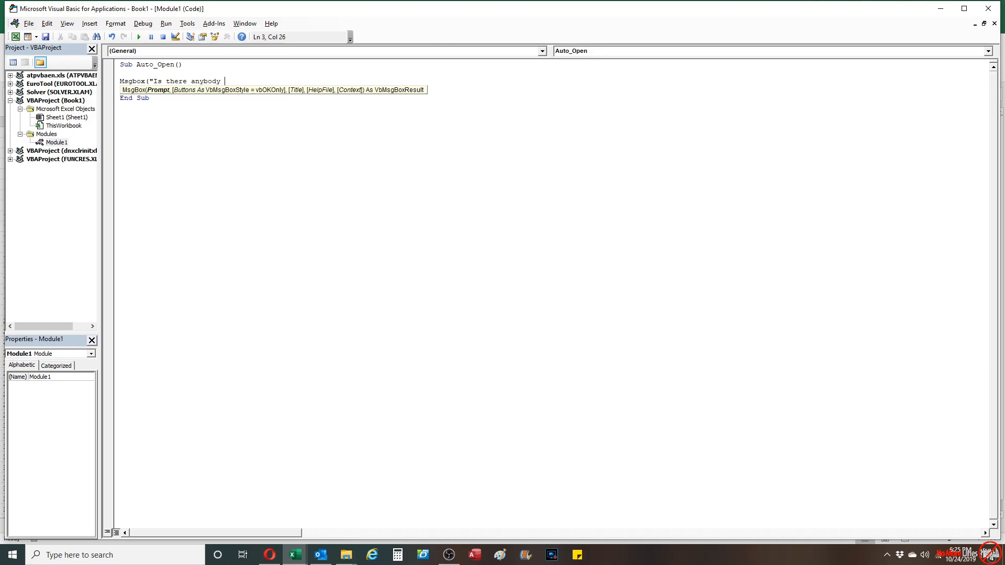
pyautogui.write('out there?"')
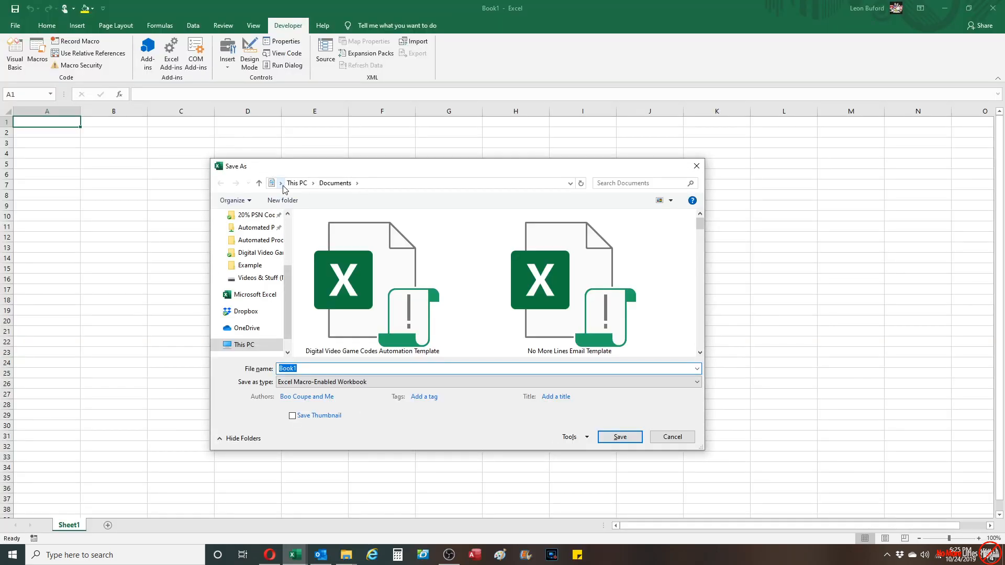
# Save as an Excel Macro-Enabled Workbook named Example in the Desktop's Example folder.
pyautogui.click(281, 183)
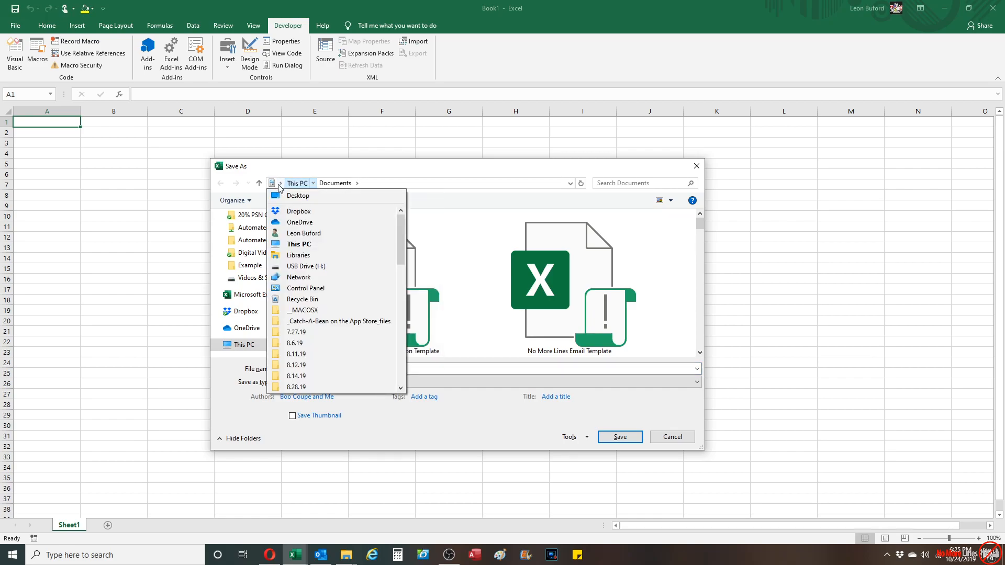
pyautogui.click(297, 196)
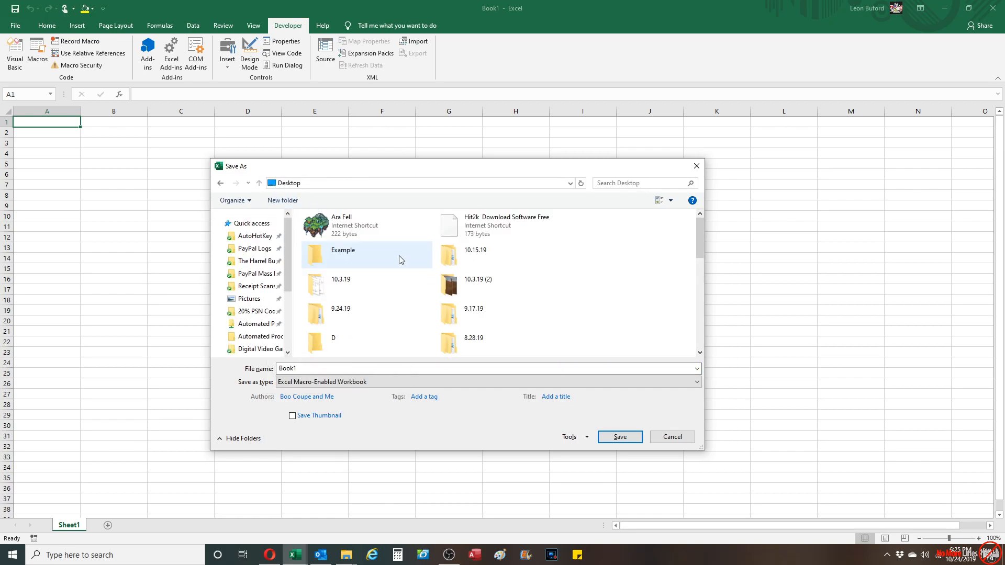
pyautogui.doubleClick(343, 254)
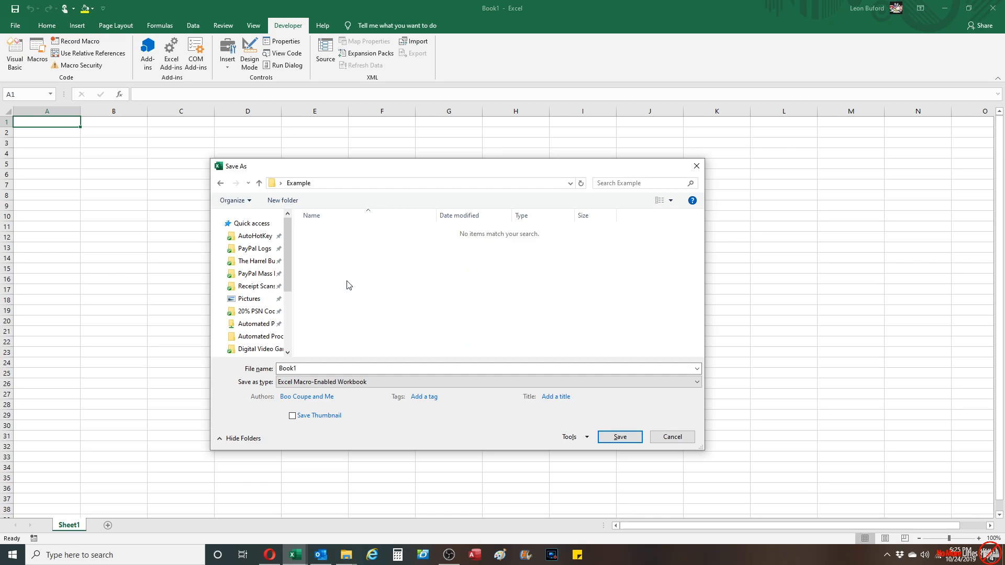
pyautogui.click(335, 369)
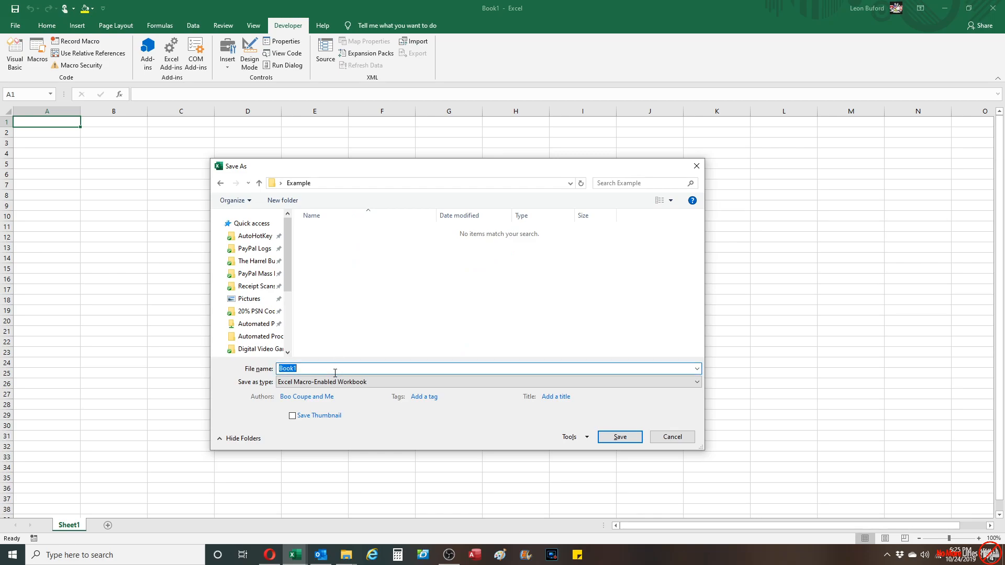
pyautogui.write('Example')
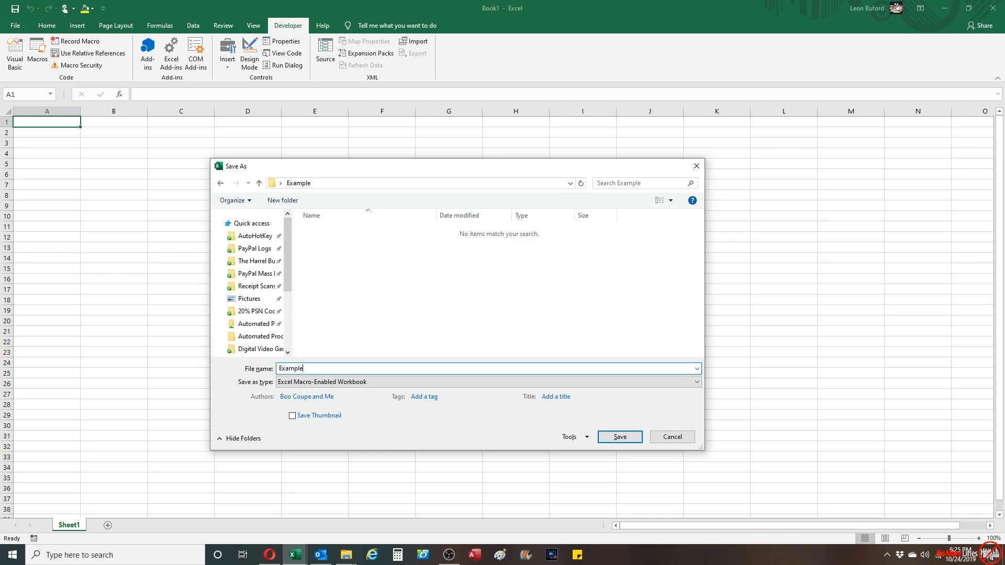
pyautogui.click(619, 437)
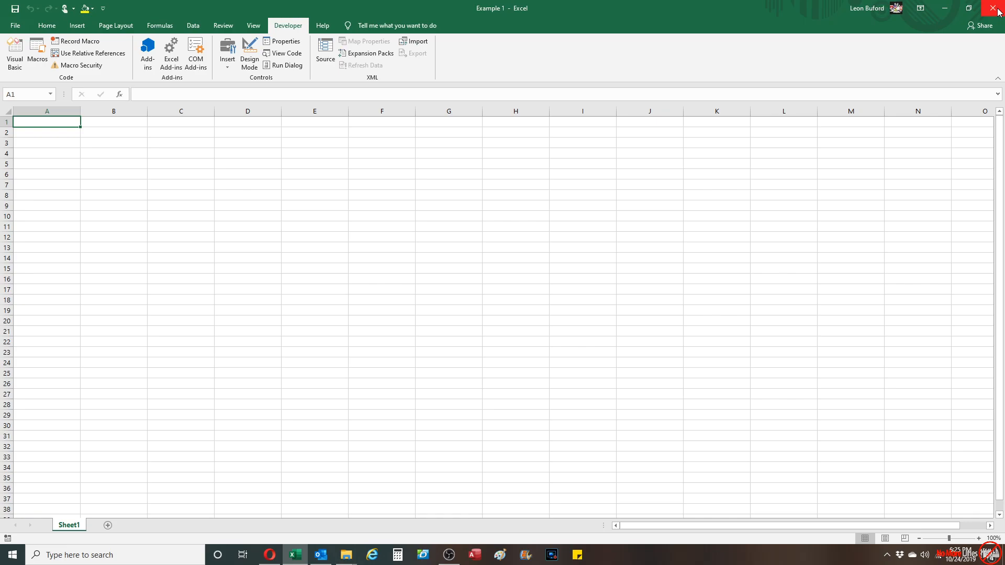
# Close Excel and reopen Example 1 from the desktop's Example folder, firing Auto_Open.
pyautogui.click(993, 8)
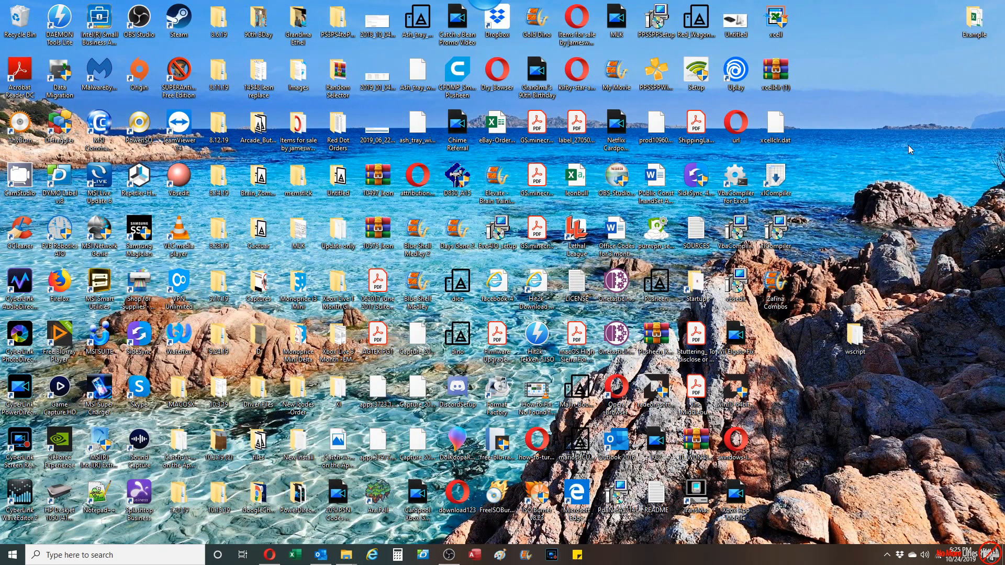
pyautogui.doubleClick(975, 18)
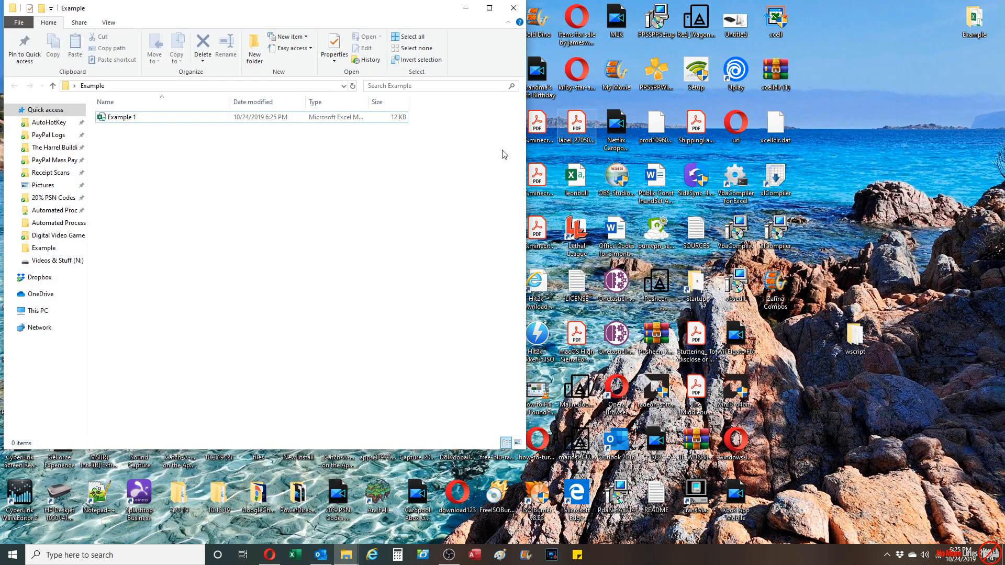
pyautogui.click(121, 117)
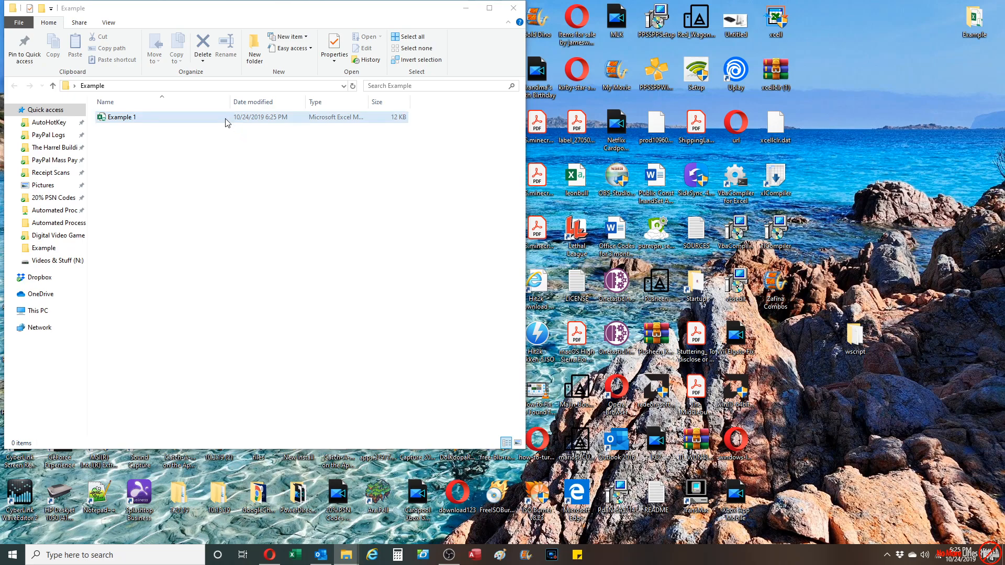
pyautogui.doubleClick(121, 117)
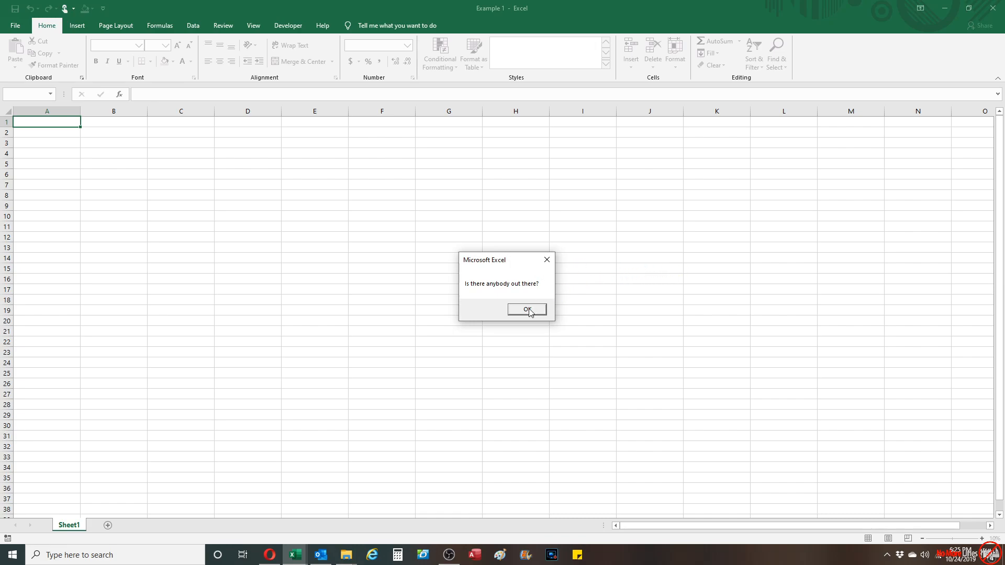
# Acknowledge the 'Is there anybody out there?' message, close Example 1, and relaunch Excel.
pyautogui.click(527, 309)
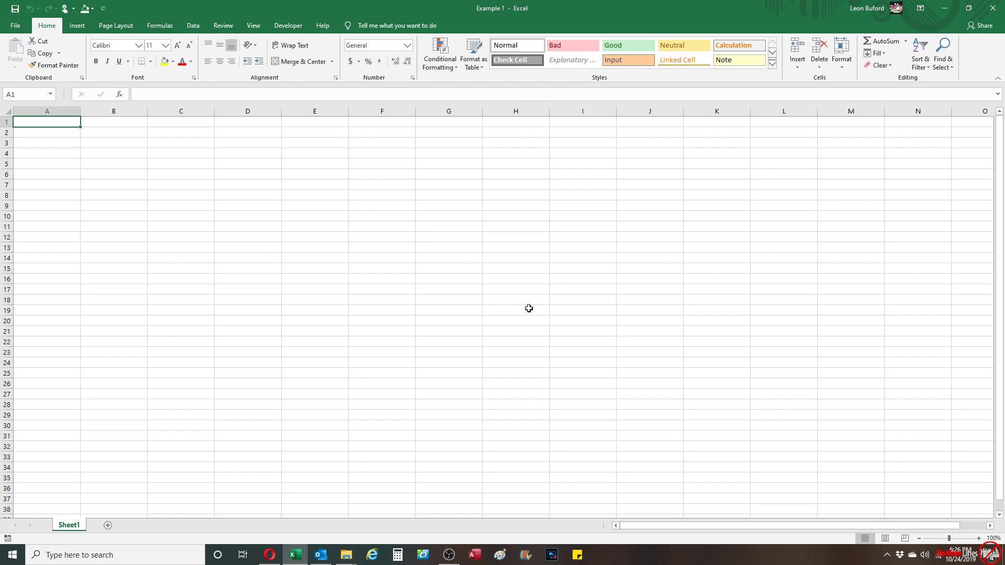
pyautogui.moveTo(804, 161)
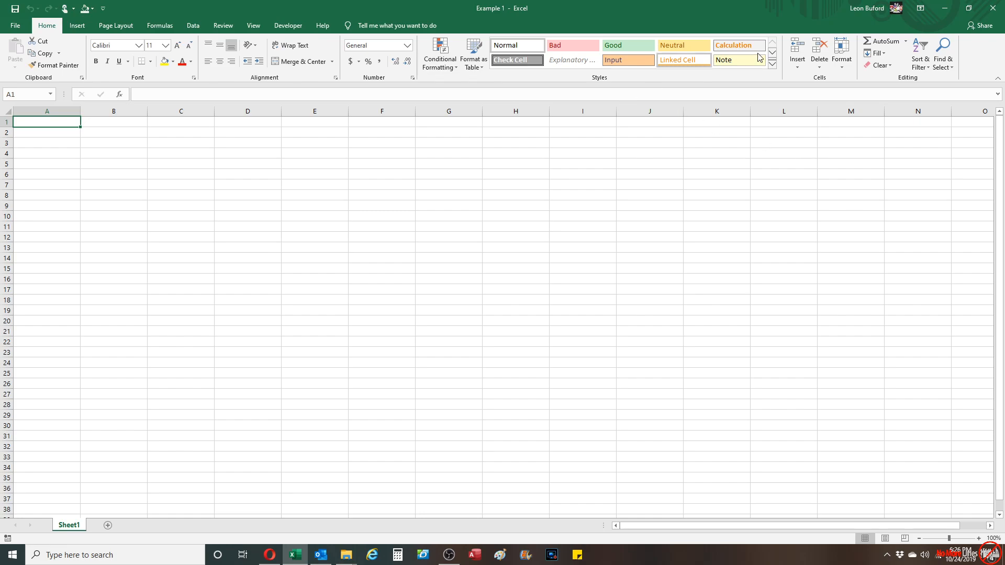
pyautogui.moveTo(996, 6)
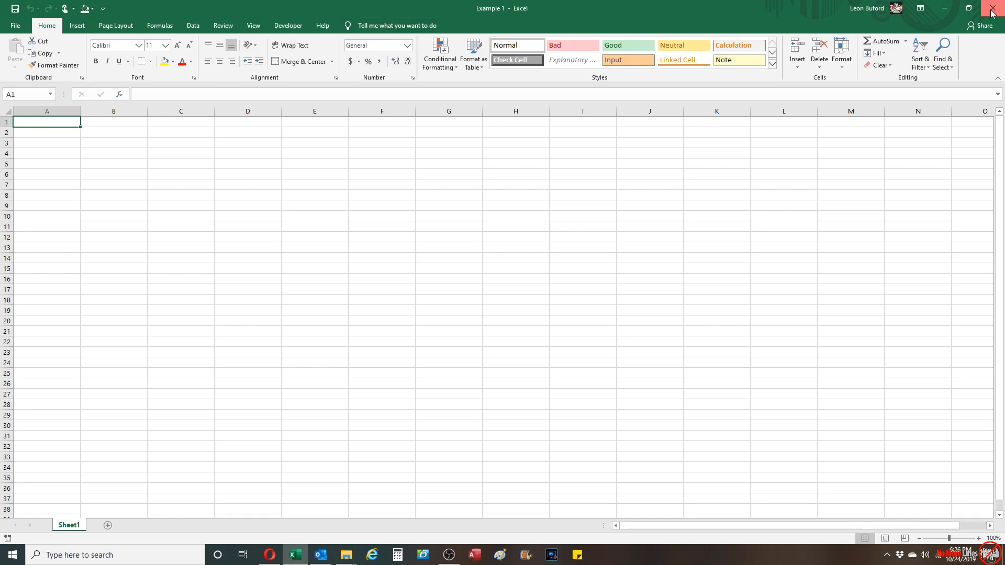
pyautogui.click(994, 9)
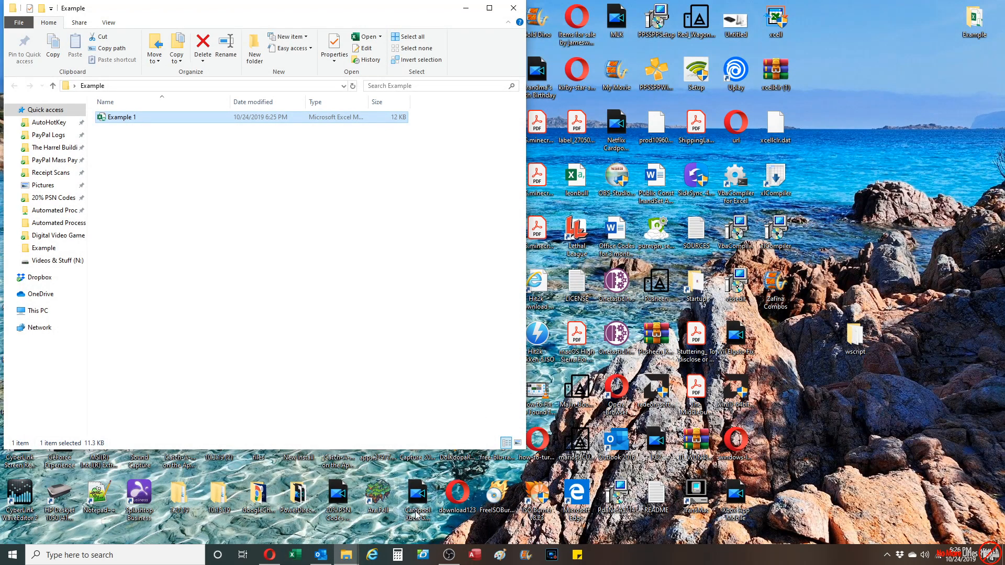
pyautogui.doubleClick(122, 118)
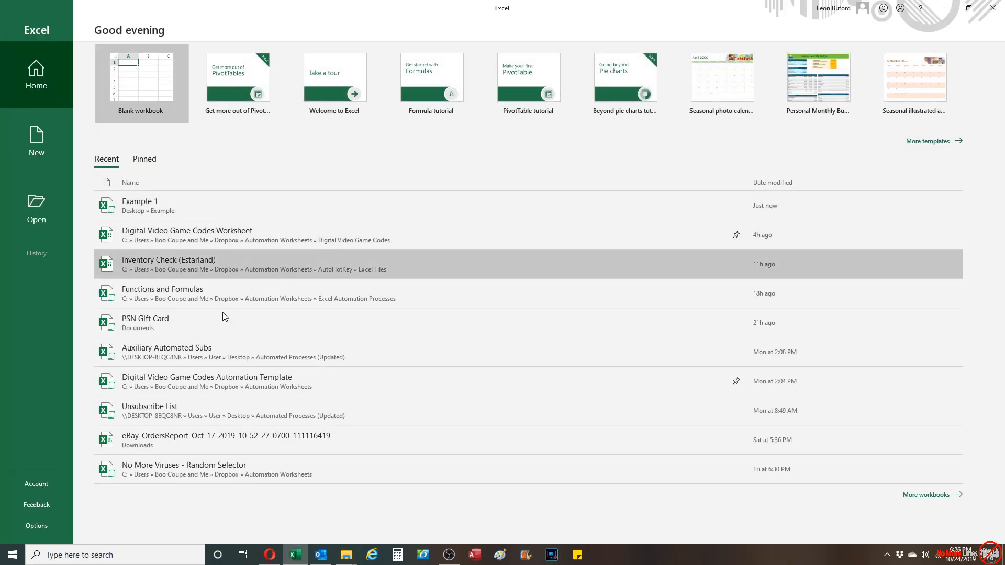
# Reach the Macro Settings page of the Trust Center via Excel Options.
pyautogui.click(37, 525)
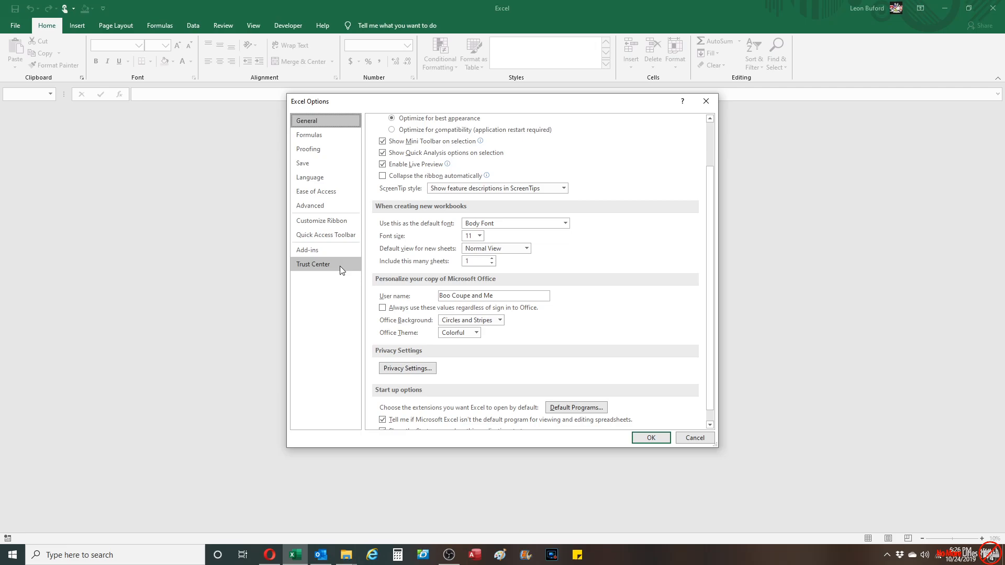
pyautogui.click(313, 264)
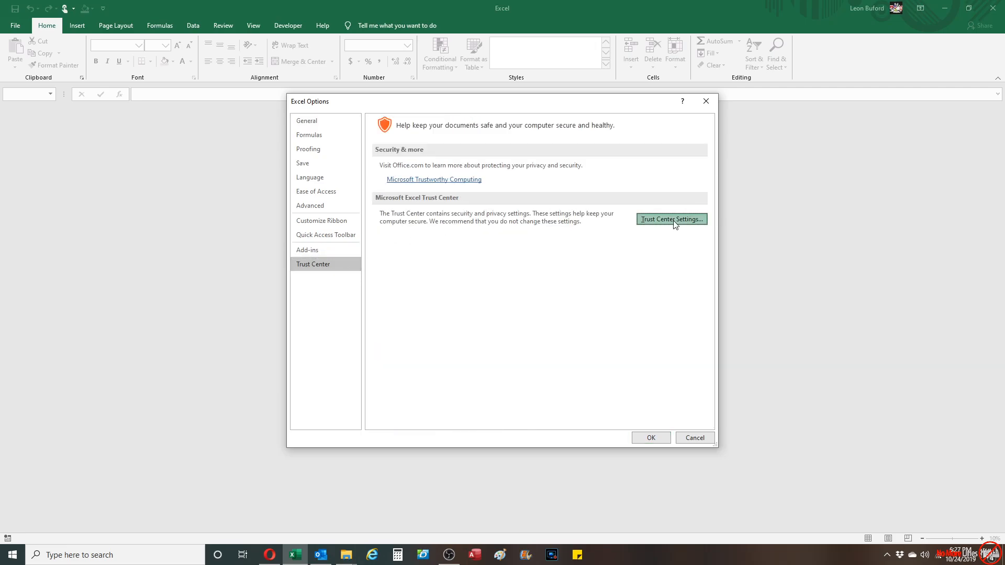
pyautogui.click(672, 219)
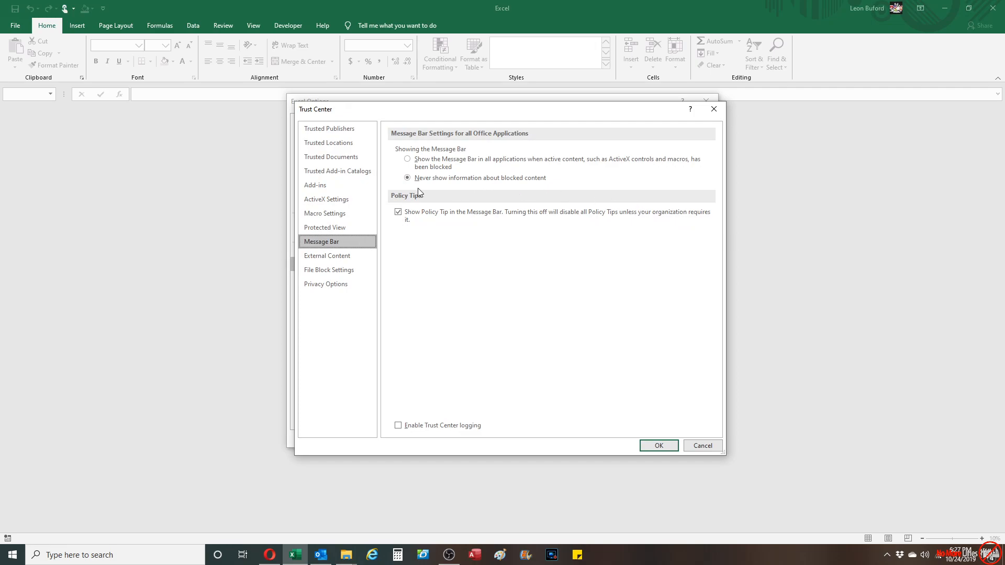
pyautogui.click(325, 213)
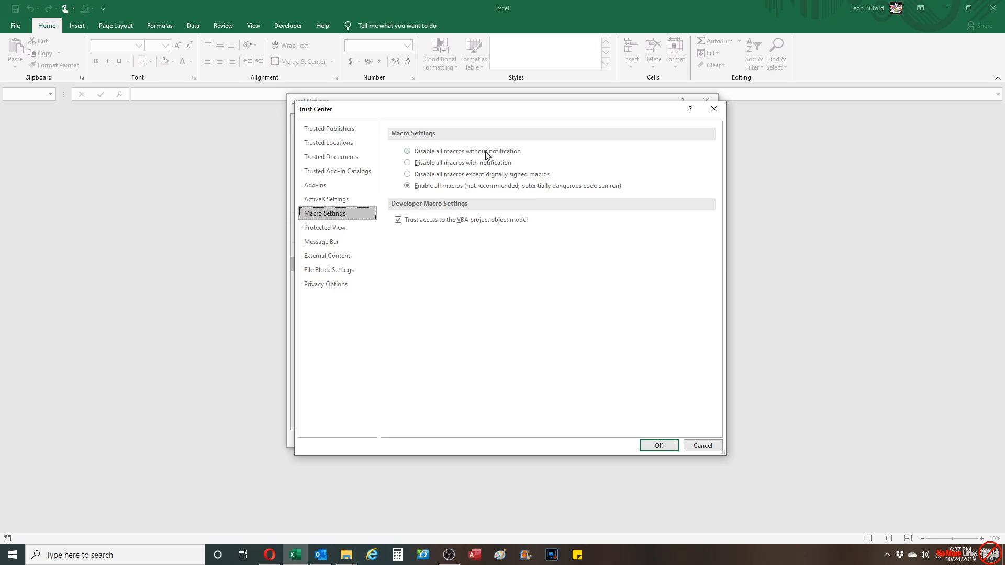
# Choose 'Disable all macros without notification' and confirm it.
pyautogui.click(407, 150)
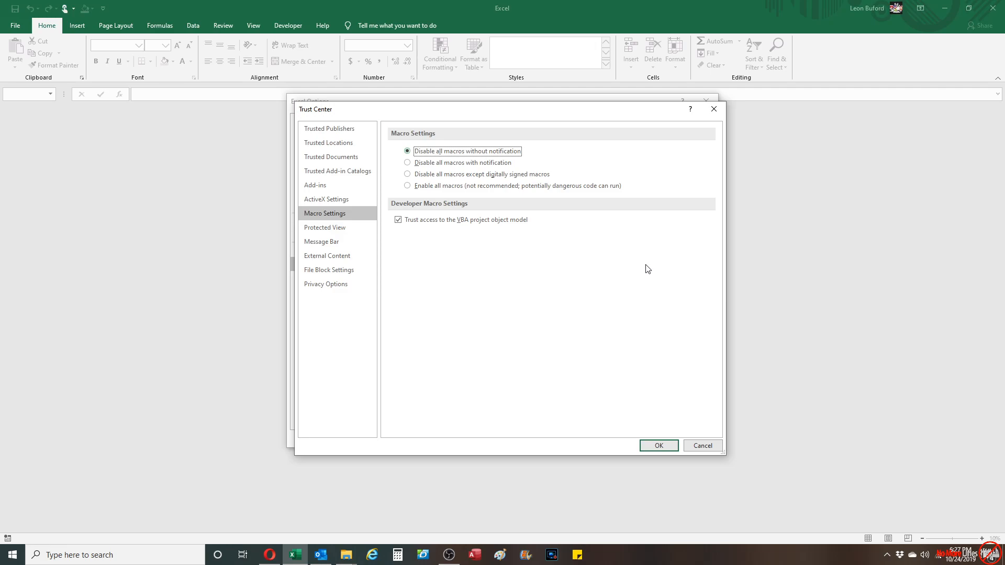
pyautogui.moveTo(534, 176)
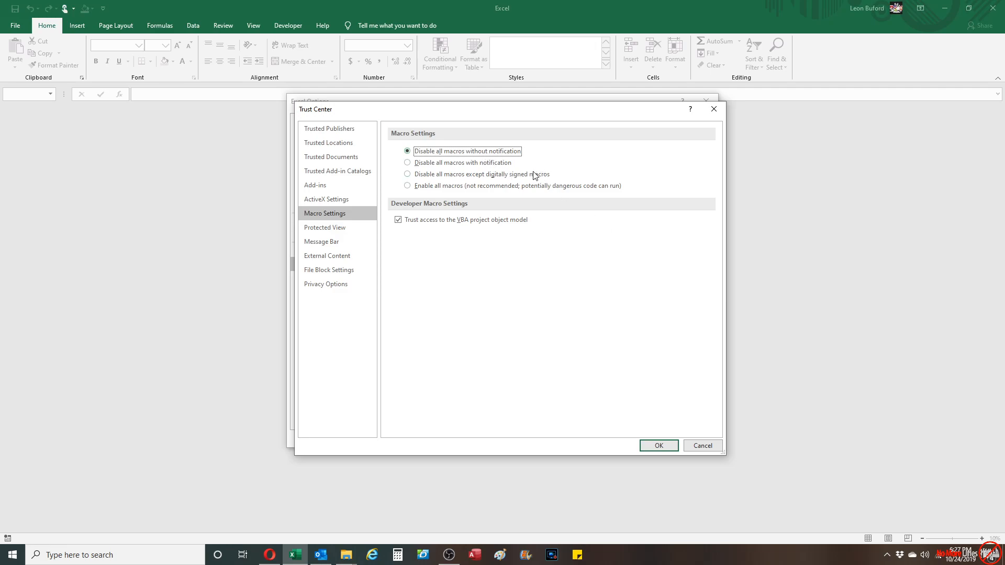
pyautogui.moveTo(661, 421)
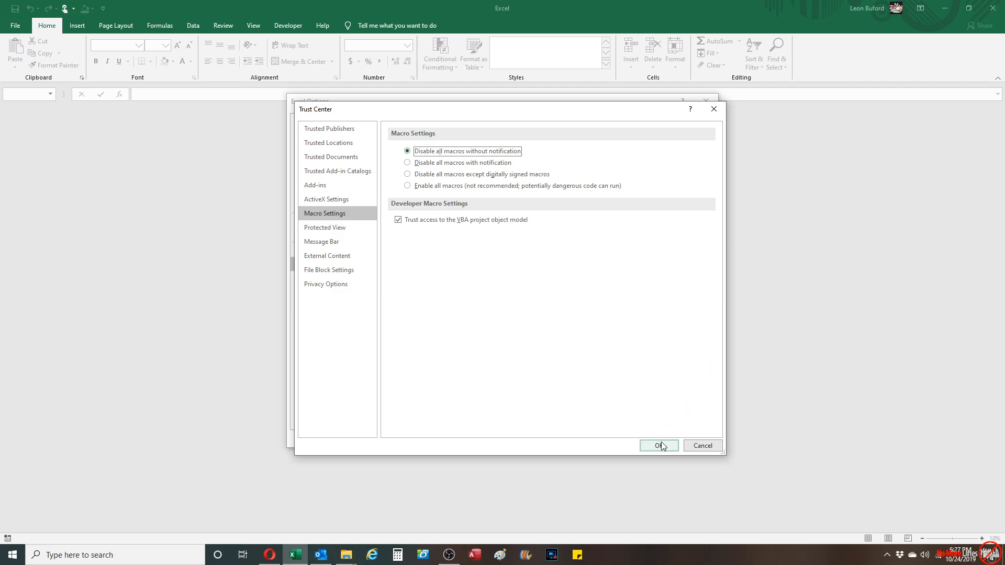
pyautogui.click(659, 446)
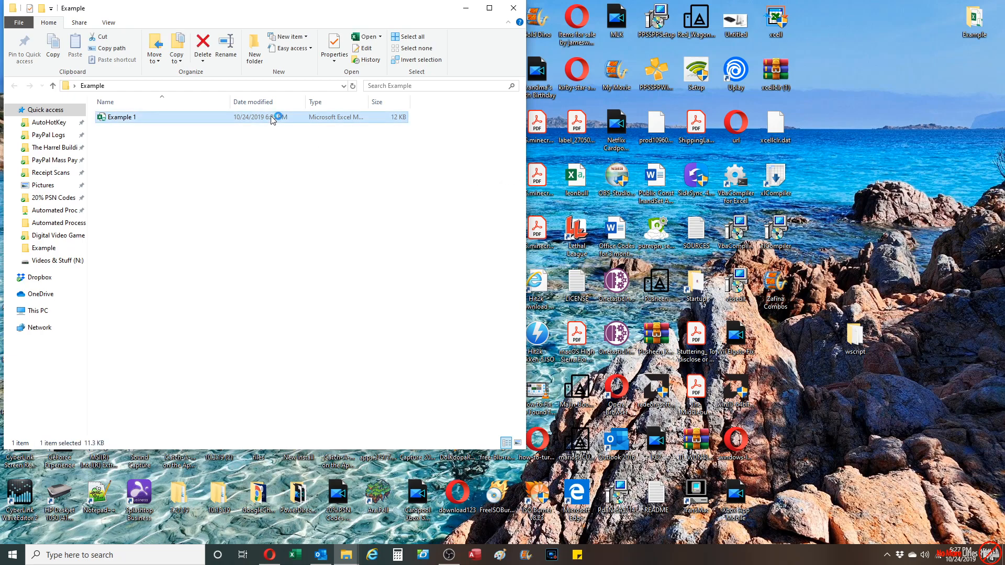
# Reopen Example 1 from the Example folder; it loads with no greeting message.
pyautogui.doubleClick(121, 118)
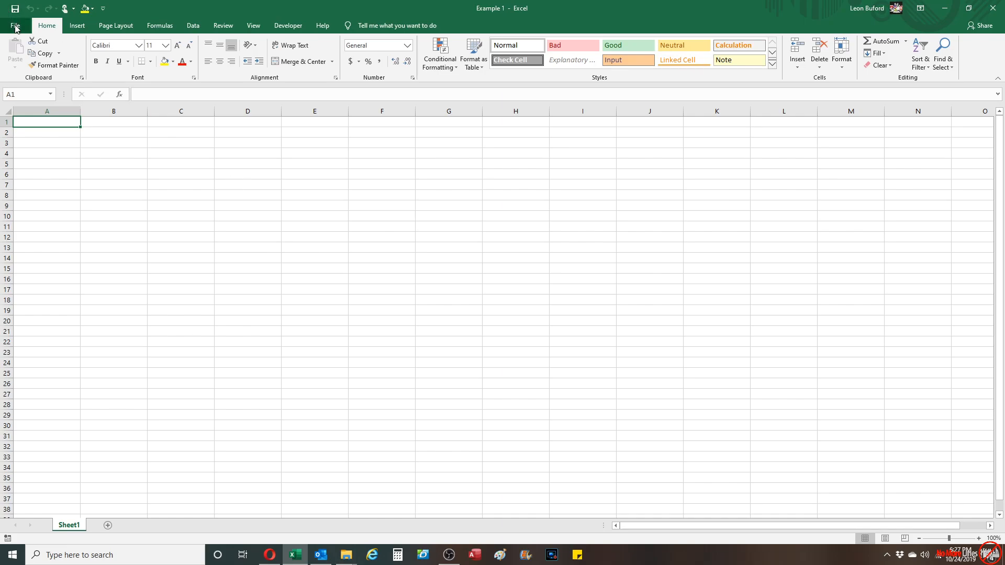
# Return to the Trust Center's macro settings through File > Options.
pyautogui.click(16, 25)
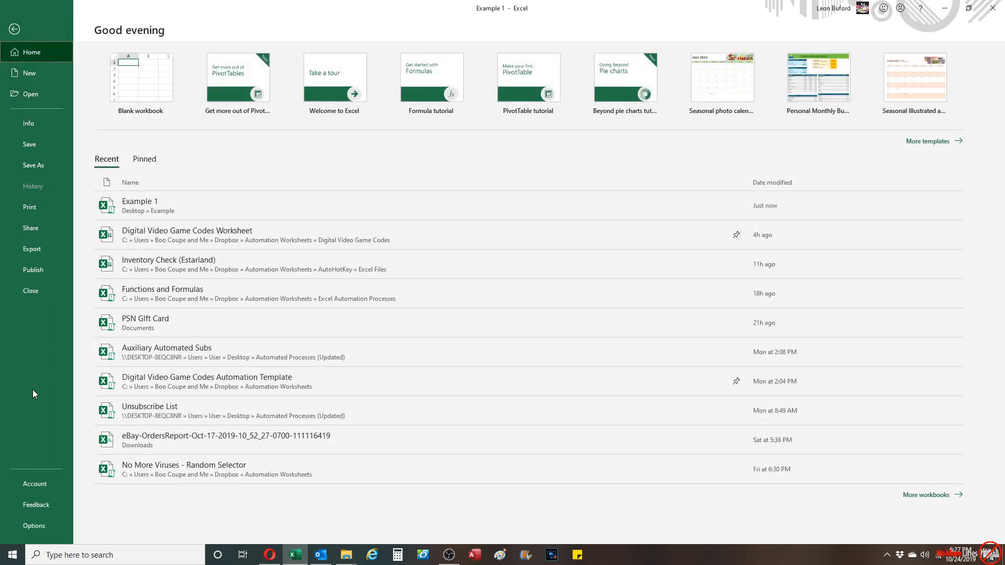
pyautogui.click(35, 526)
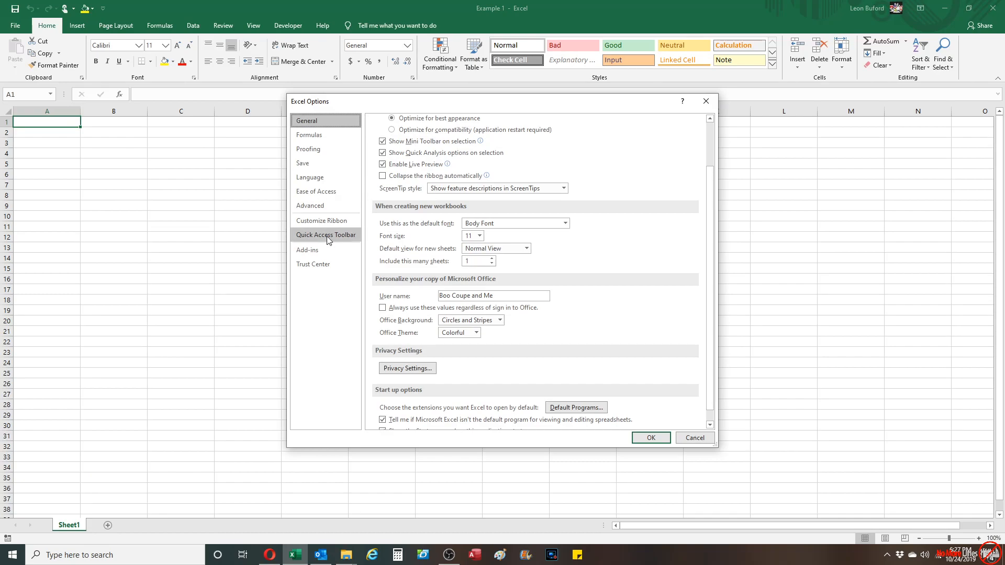
pyautogui.click(313, 264)
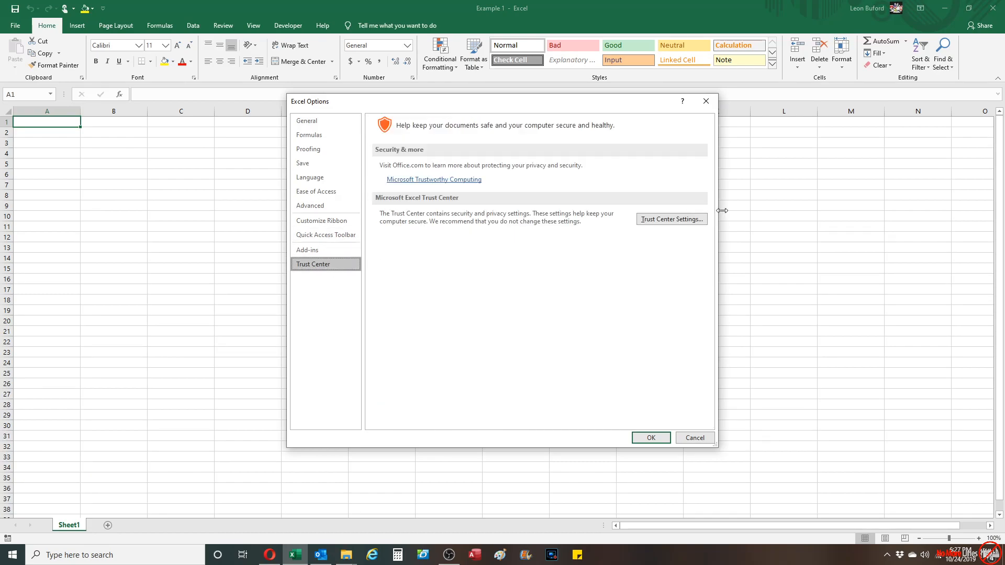
pyautogui.click(673, 218)
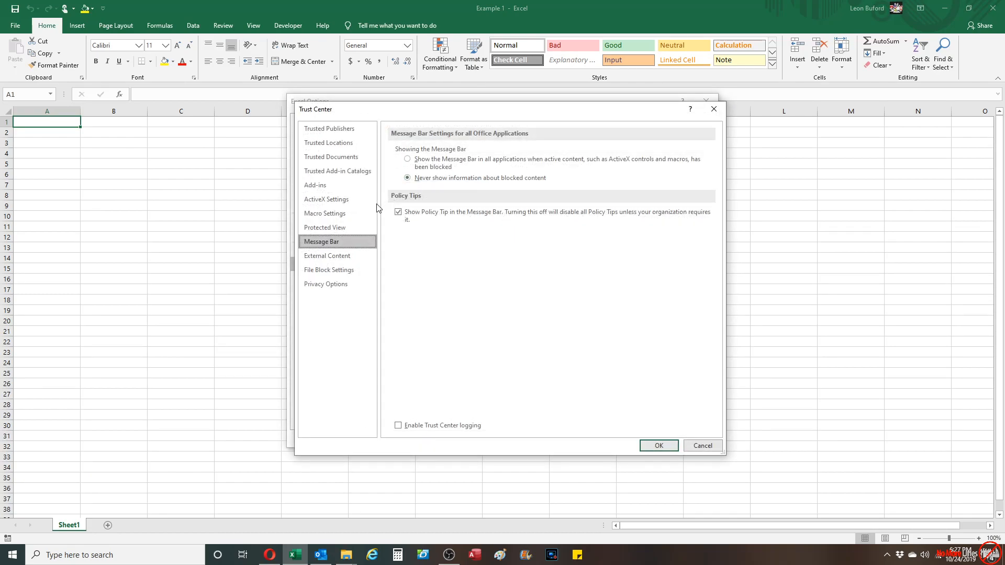
pyautogui.moveTo(354, 231)
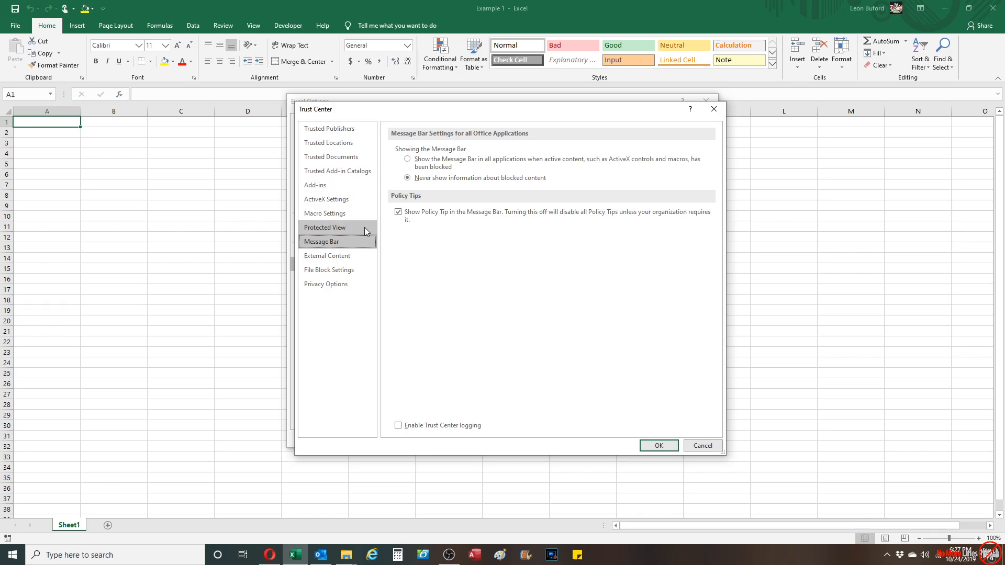
# Select 'Enable all macros', confirm both dialogs, and reopen Example 1.
pyautogui.click(324, 214)
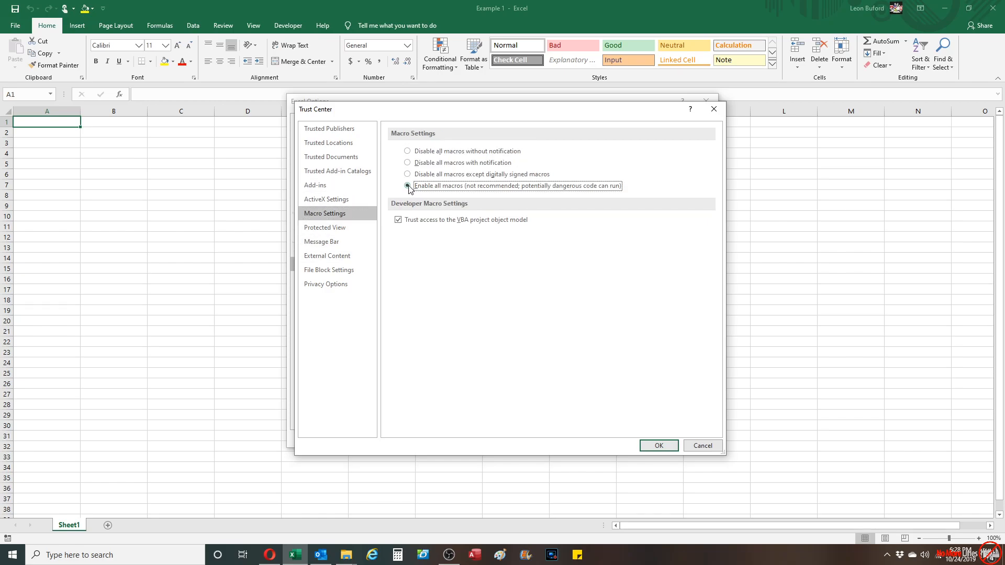
pyautogui.click(660, 446)
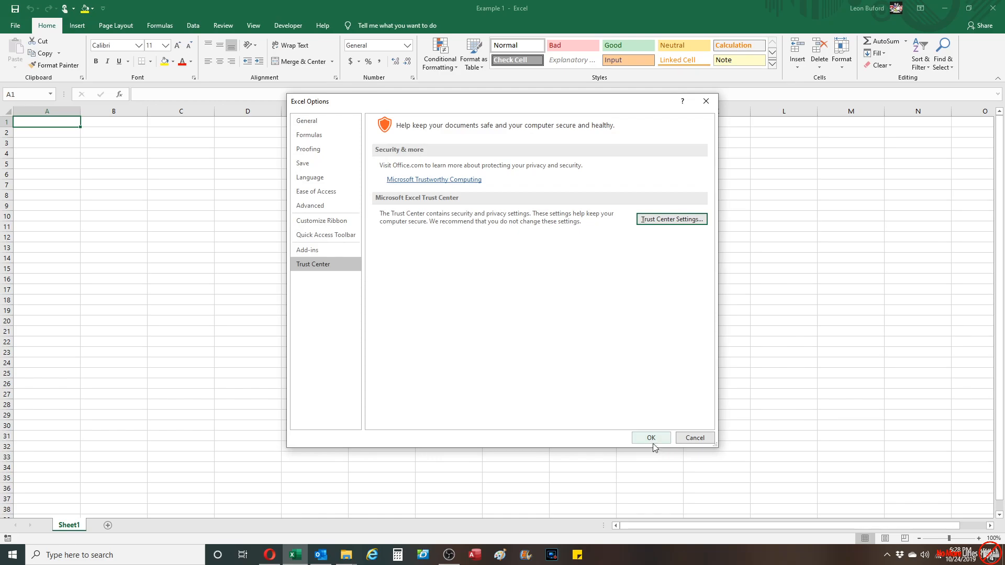
pyautogui.click(651, 438)
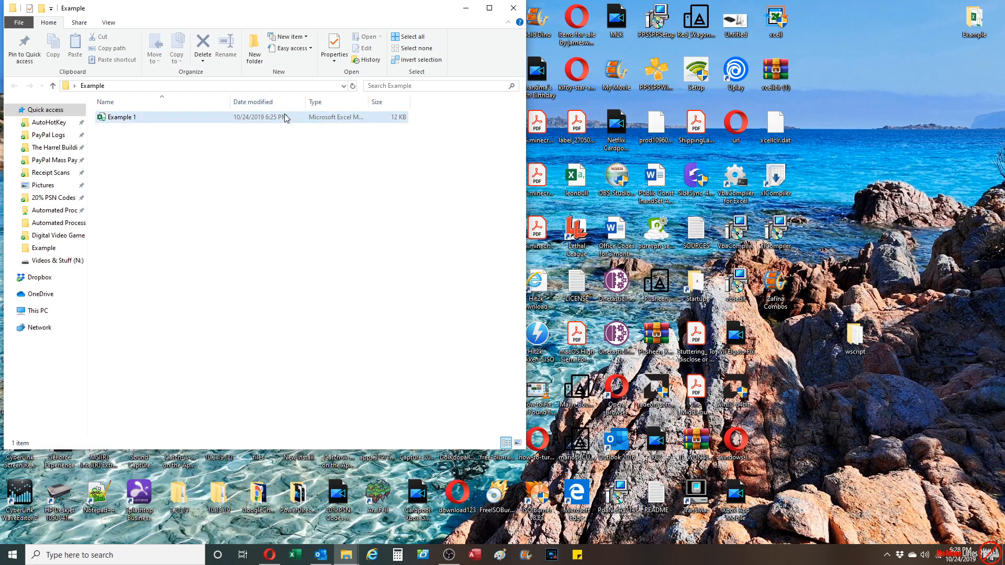
pyautogui.doubleClick(121, 117)
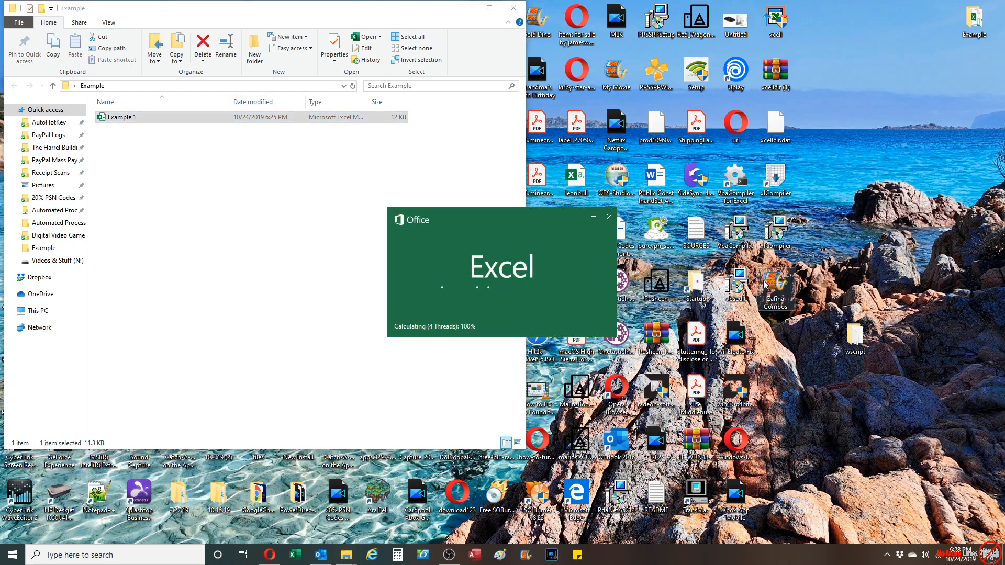